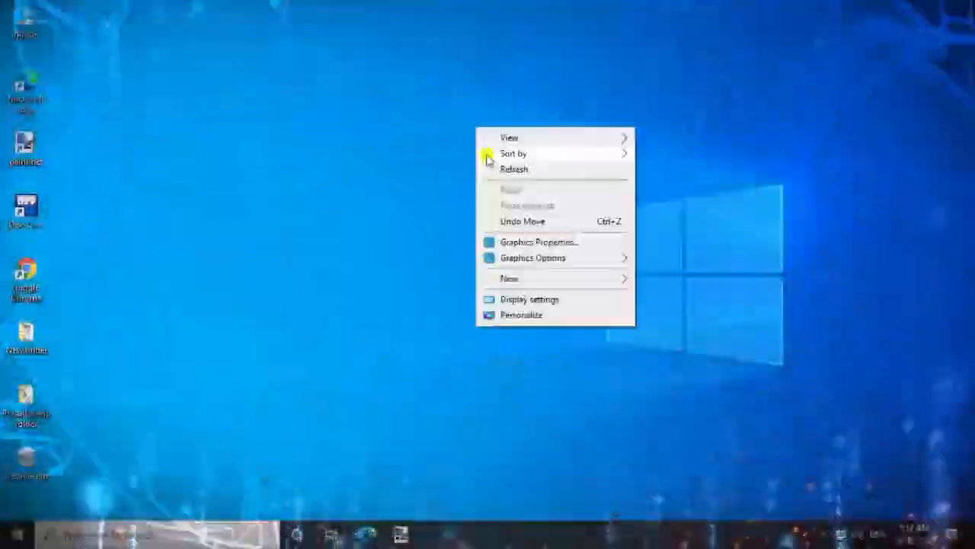
Enter the participant's address as Mumbai in the details section.
left_click(438, 533)
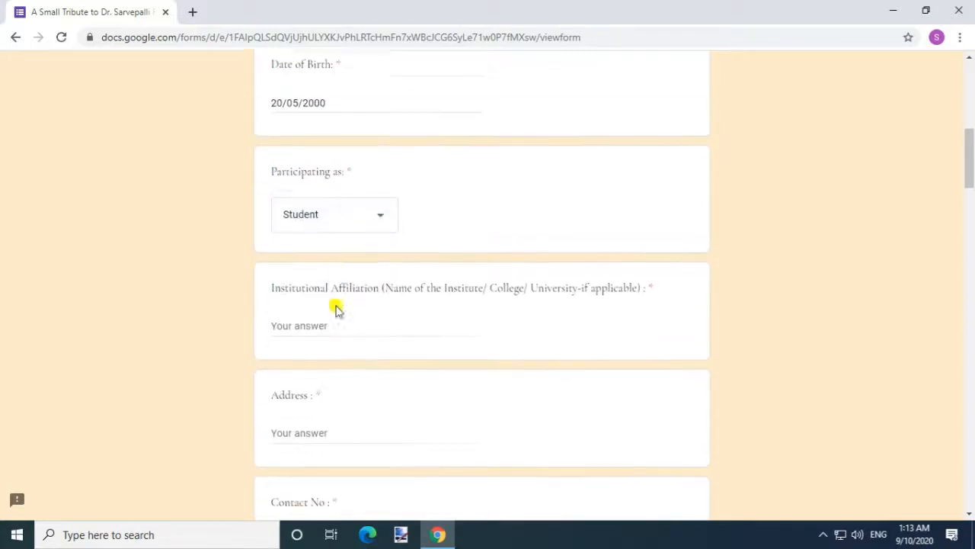
type("Mumbai")
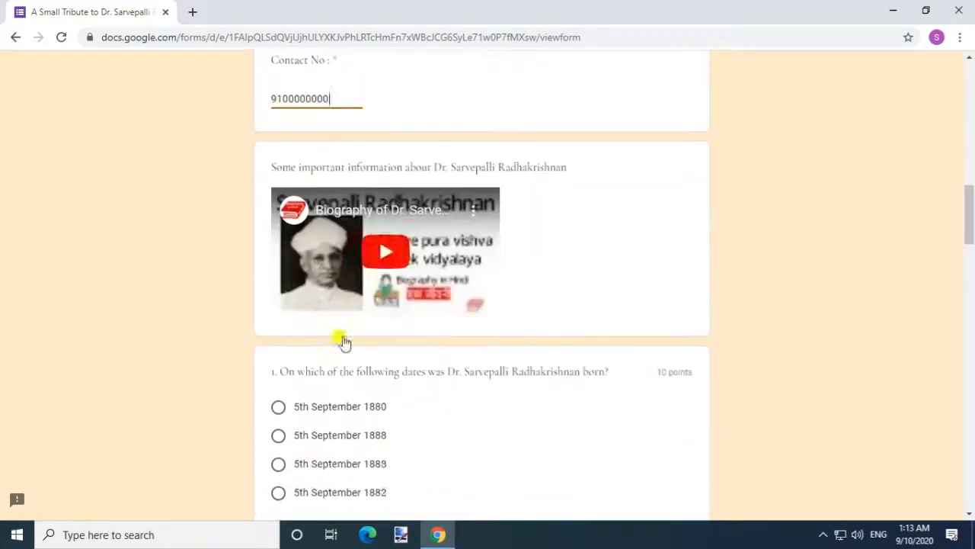
Choose 5th September 1888, Thiruttani and 27 times for questions 1–3.
scroll("down", 3)
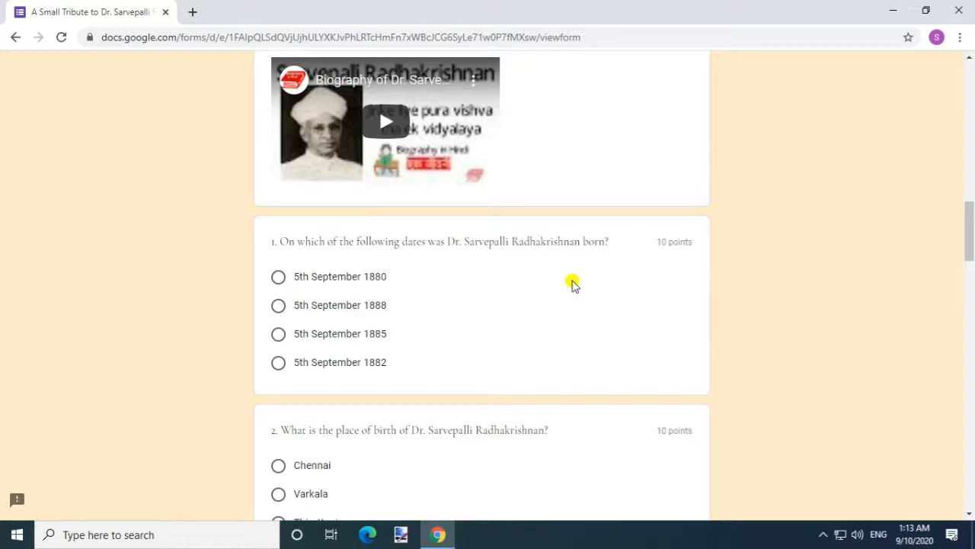
left_click(277, 305)
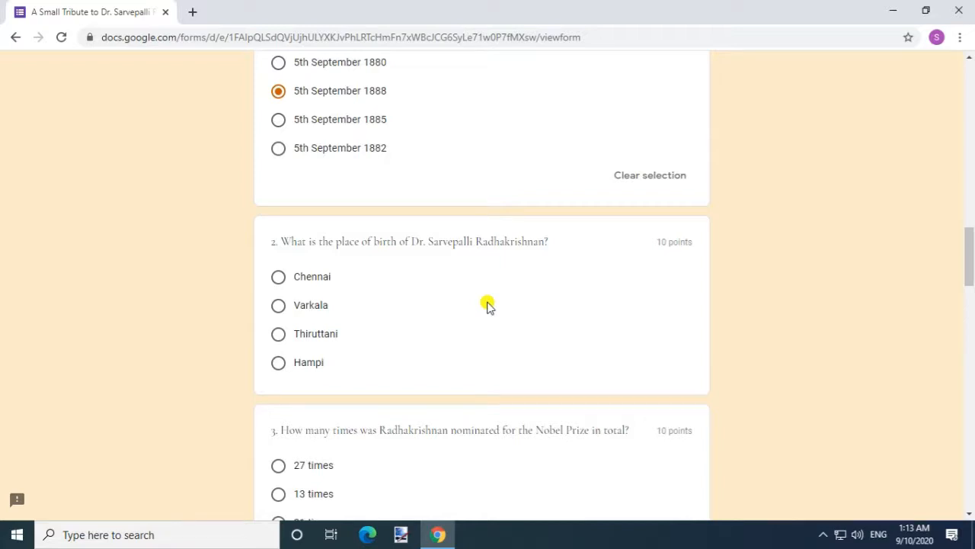
mouse_move(348, 335)
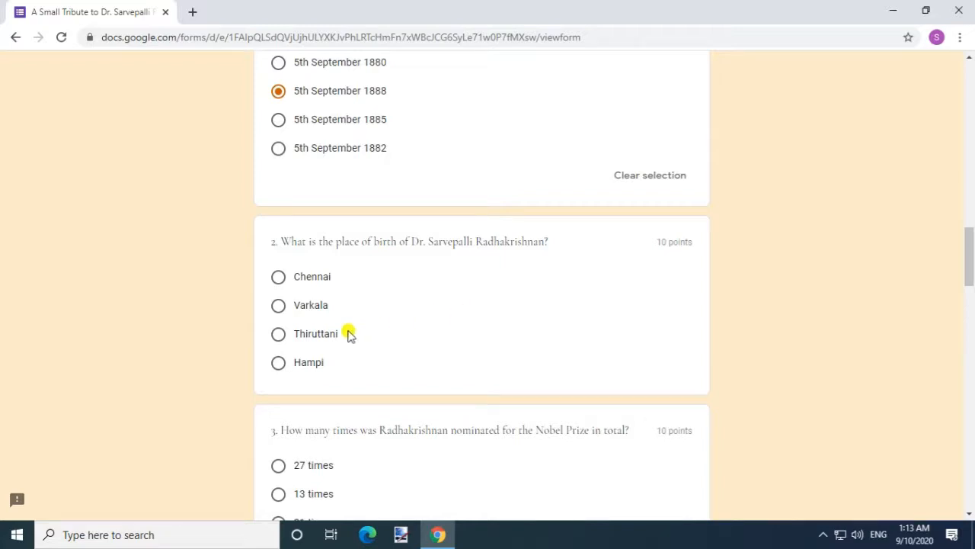
left_click(278, 333)
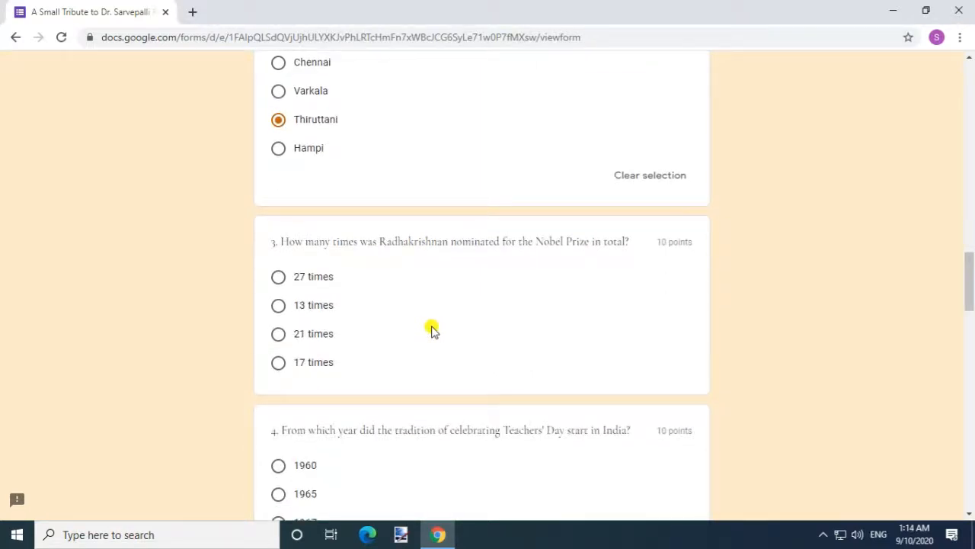
left_click(277, 277)
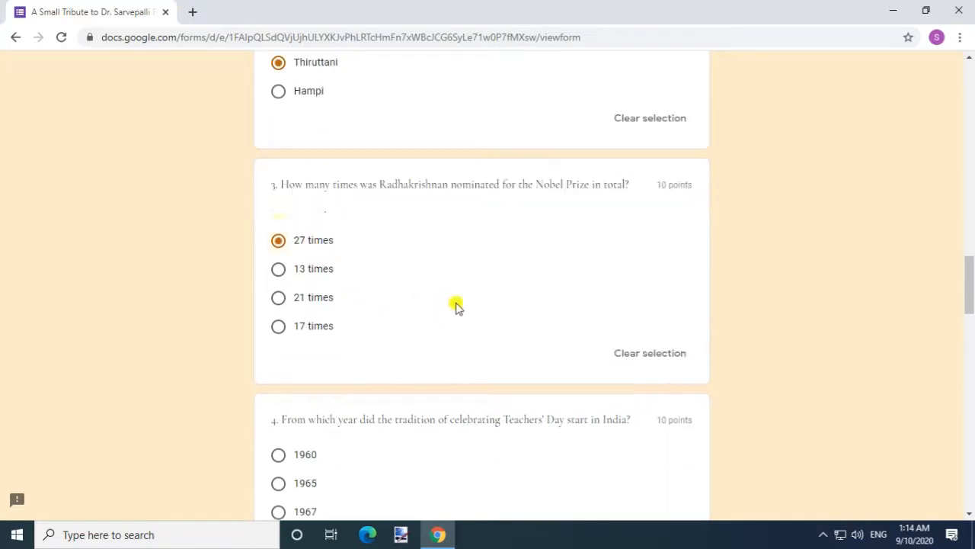
scroll("down", 3)
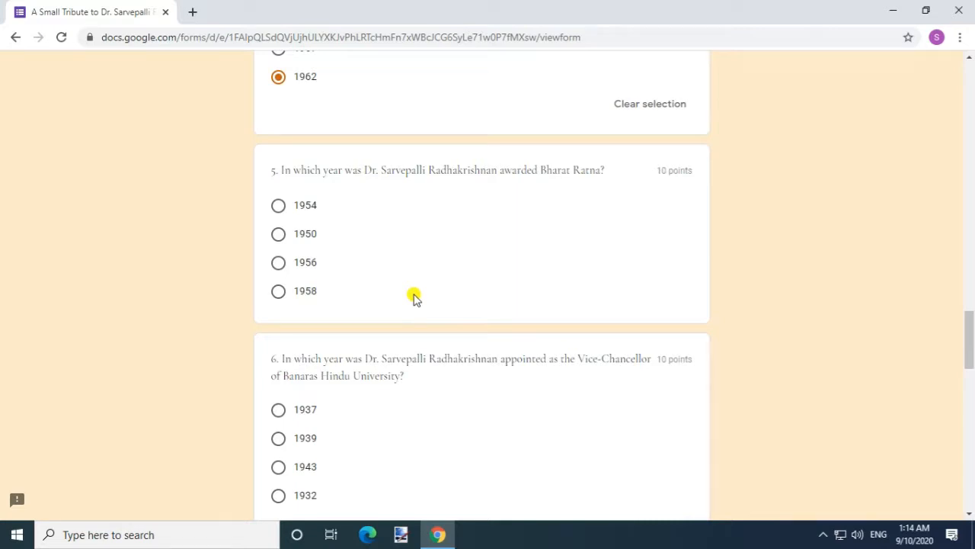
Choose 1954 as the Bharat Ratna year for question 5.
left_click(277, 204)
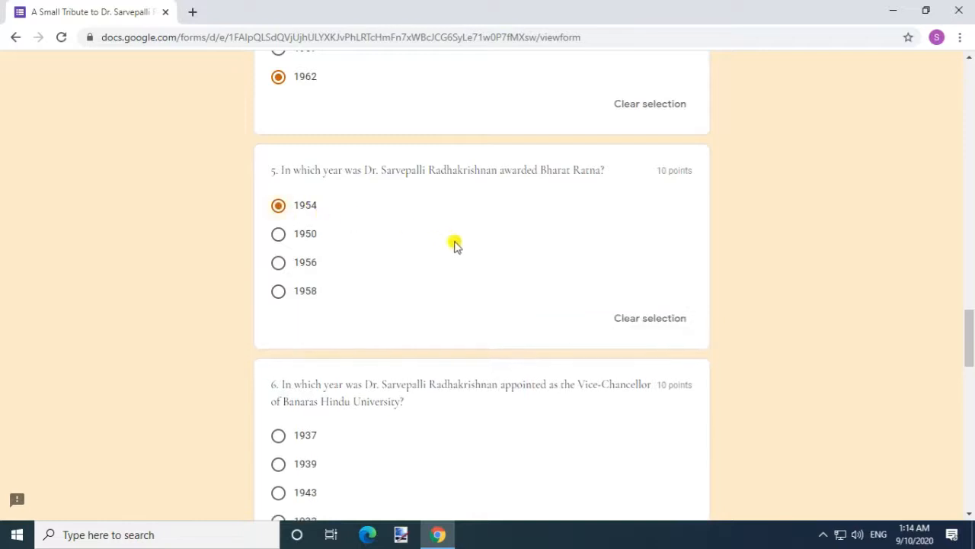
scroll("down", 3)
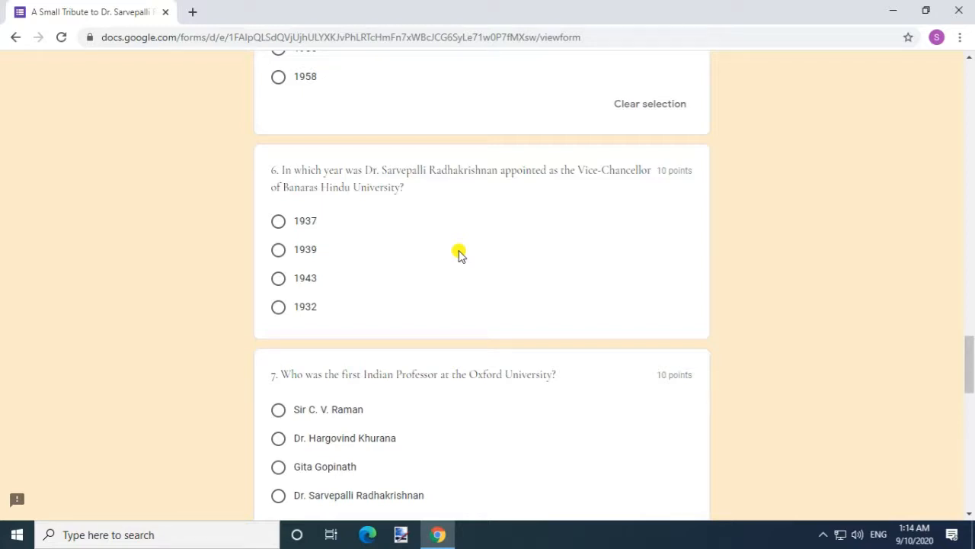
Choose Dr. Sarvepalli Radhakrishnan as the first Indian Professor at Oxford for question 7.
scroll("down", 3)
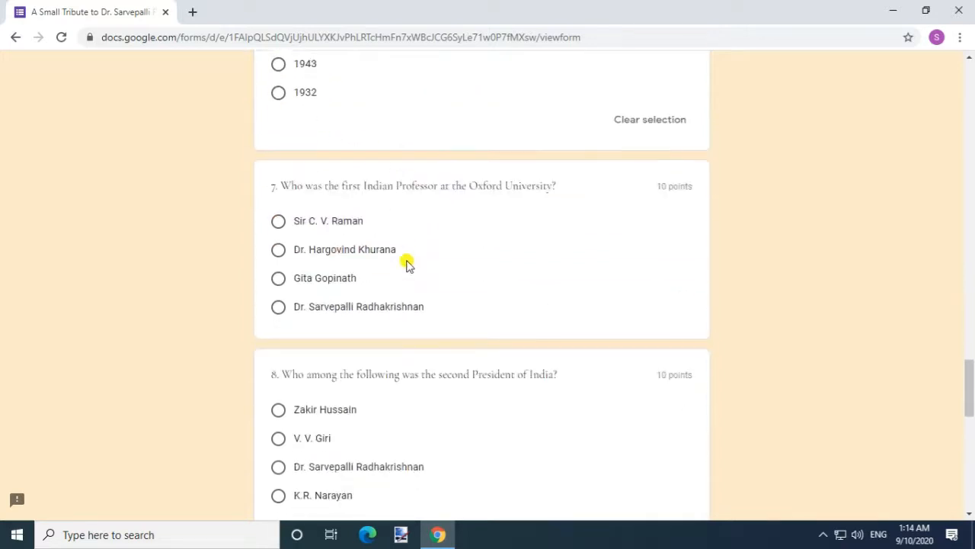
mouse_move(461, 275)
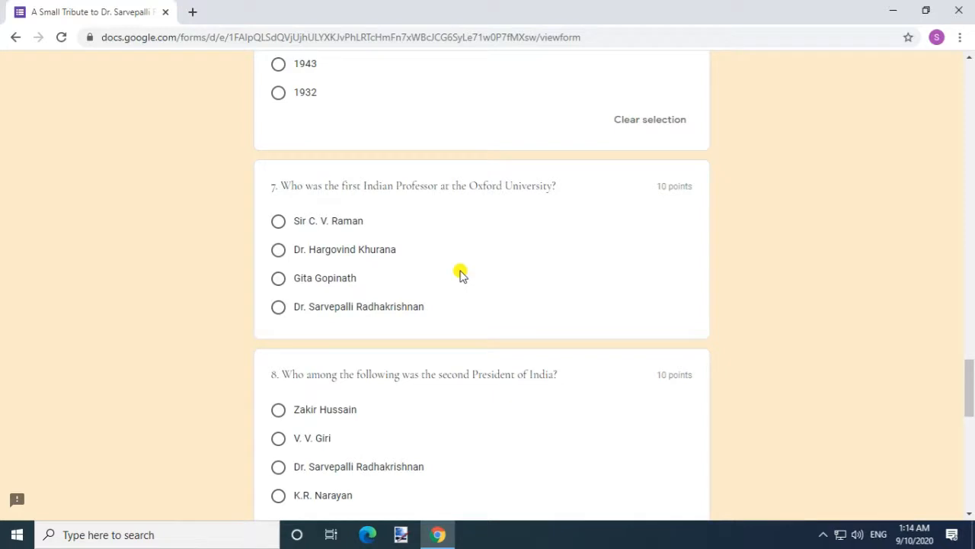
left_click(278, 306)
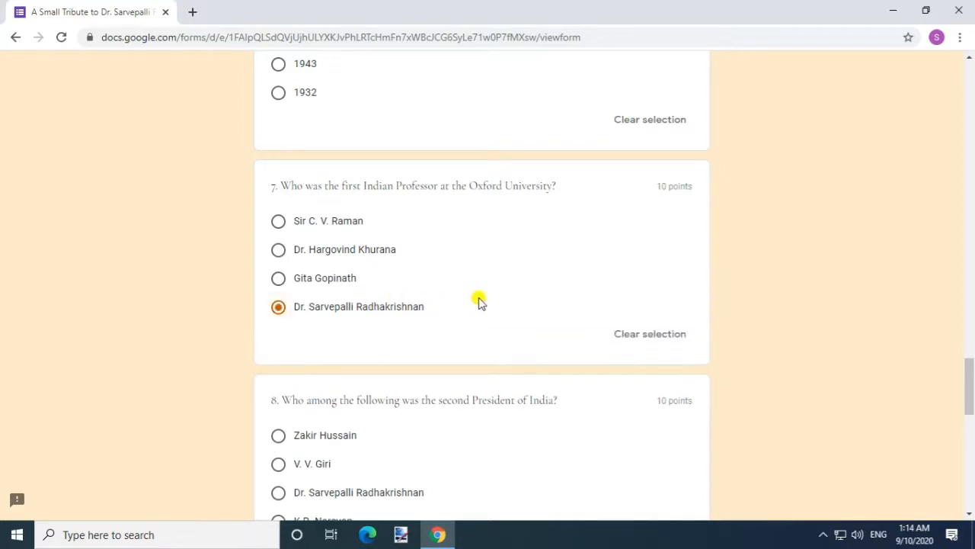
scroll("down", 3)
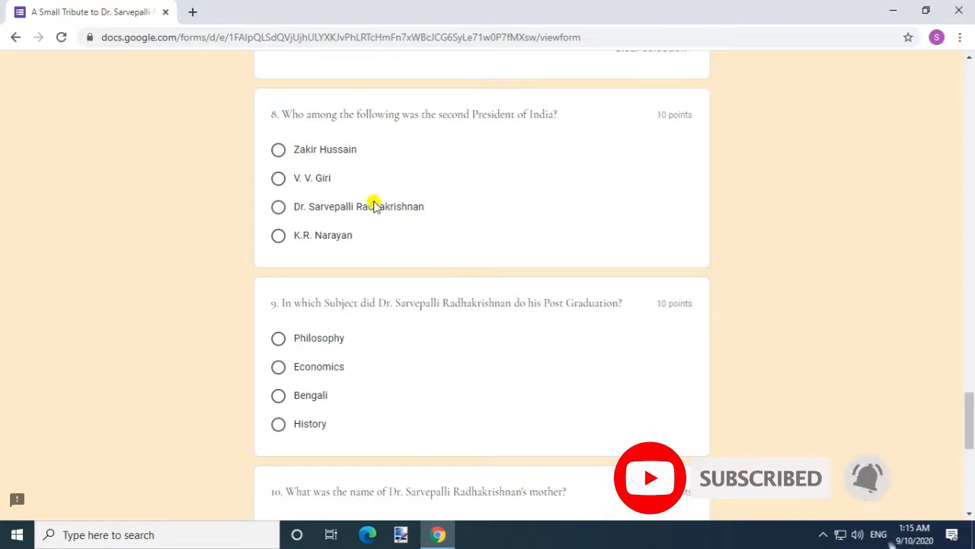
scroll("down", 3)
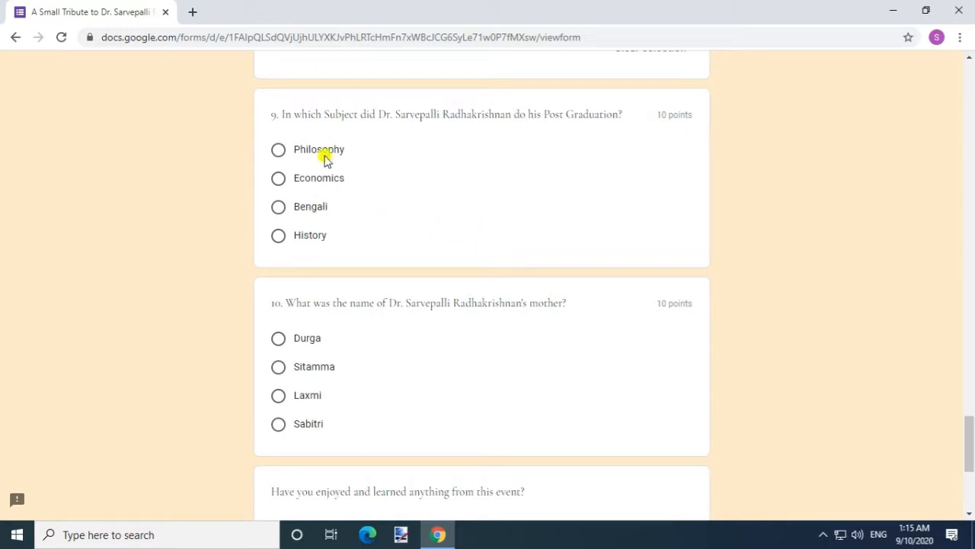
Scroll to the closing rating question and the Submit area at the bottom.
scroll("down", 3)
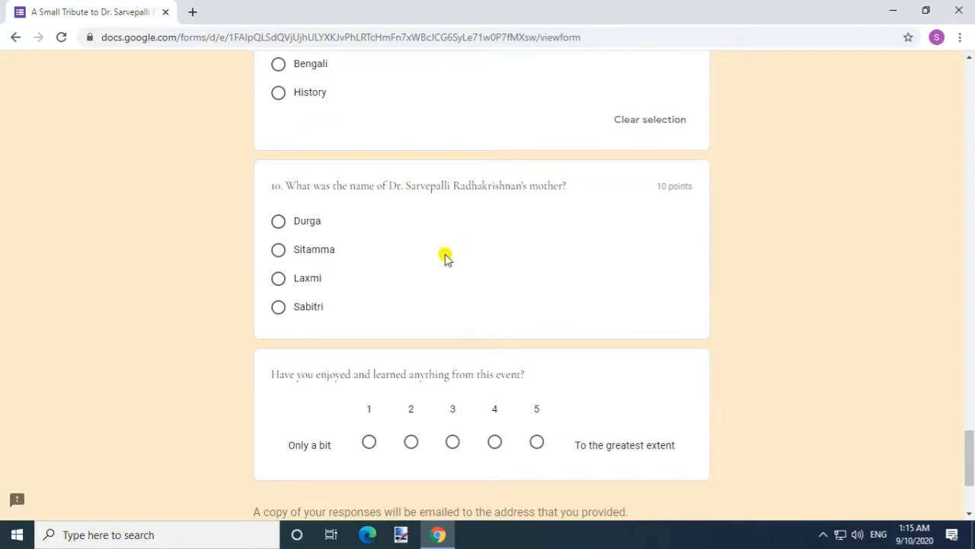
scroll("down", 3)
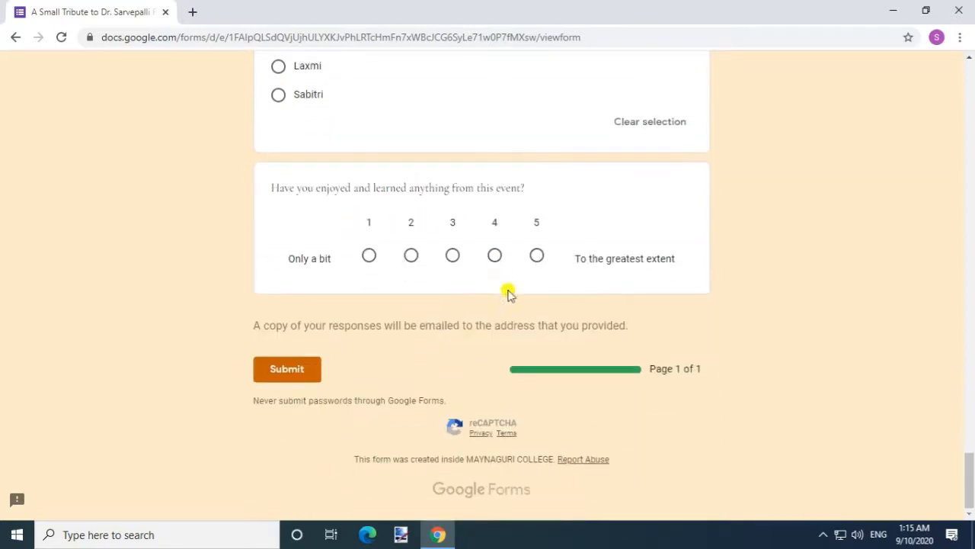